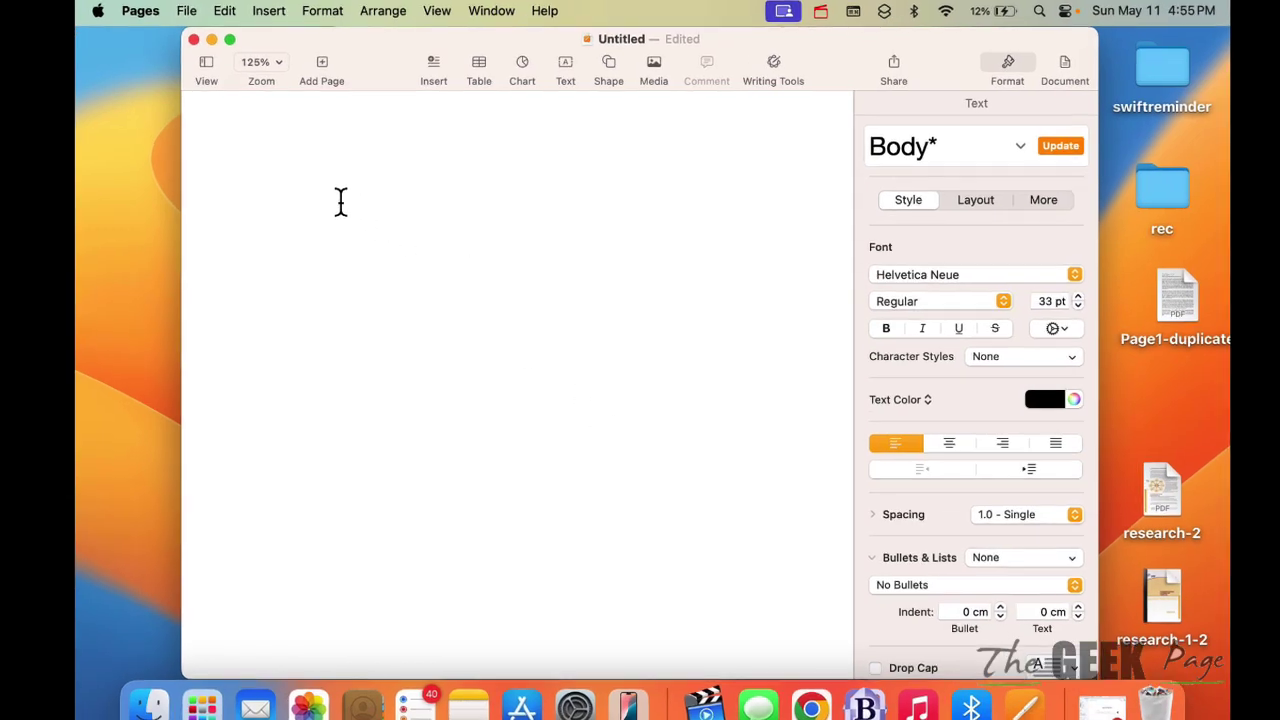
# - Start typing 'Sample' and switch the paragraph's list style to Image bullets
pyautogui.write('sampl')
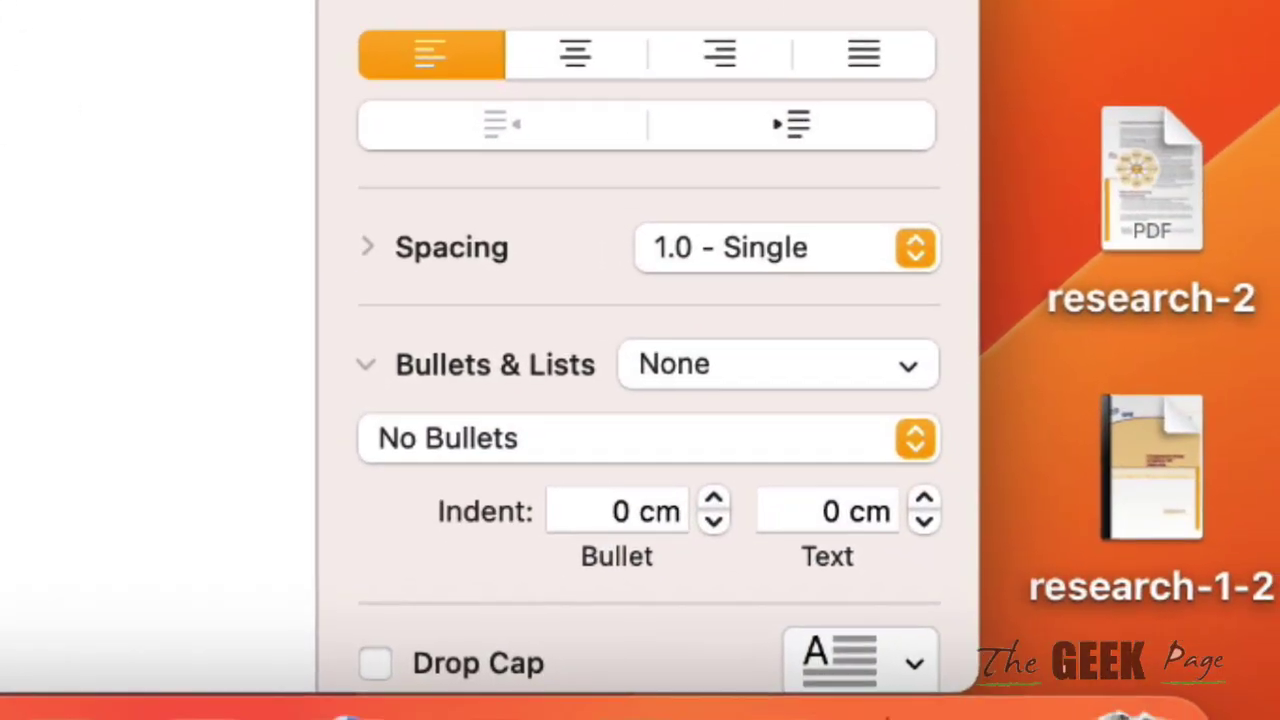
pyautogui.click(366, 364)
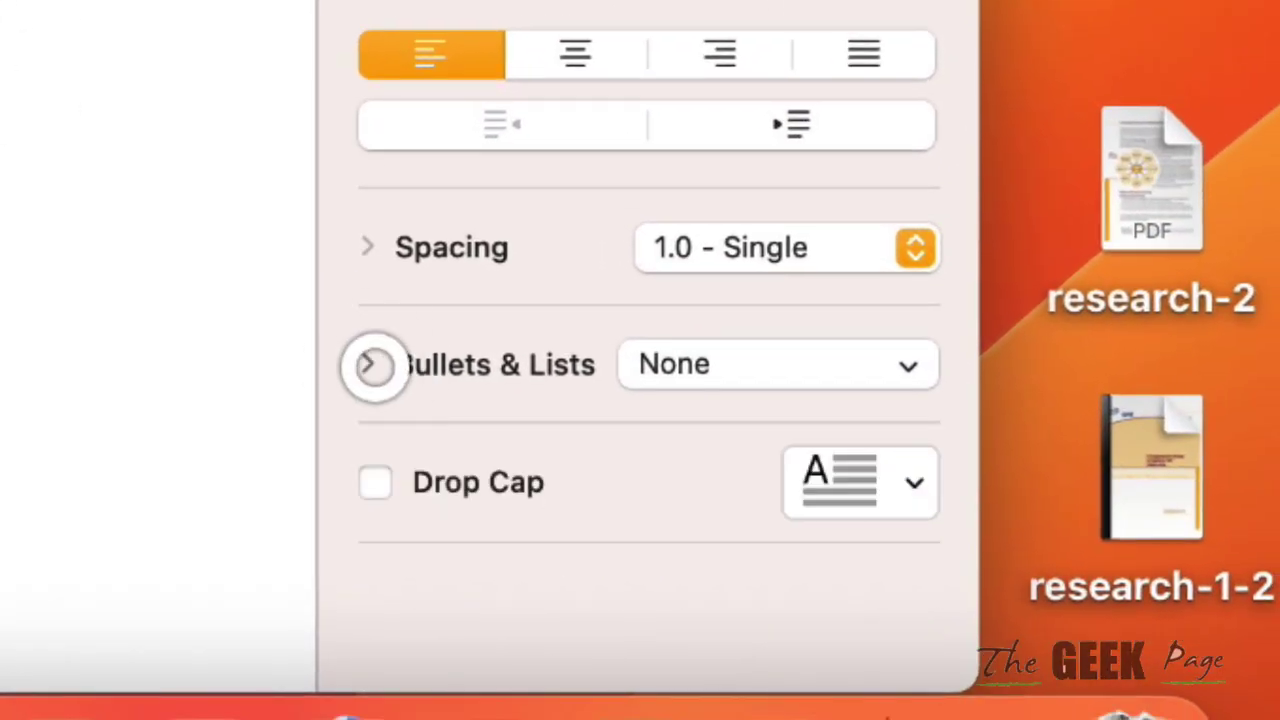
pyautogui.click(368, 364)
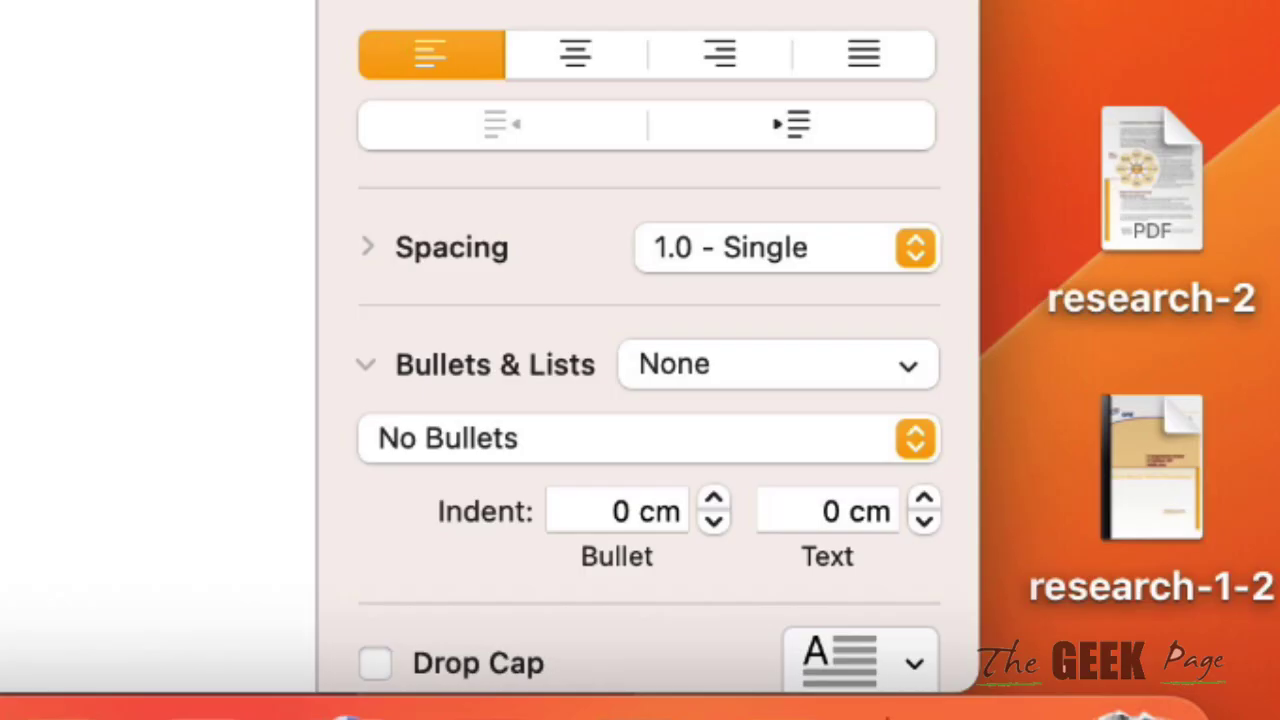
pyautogui.click(778, 364)
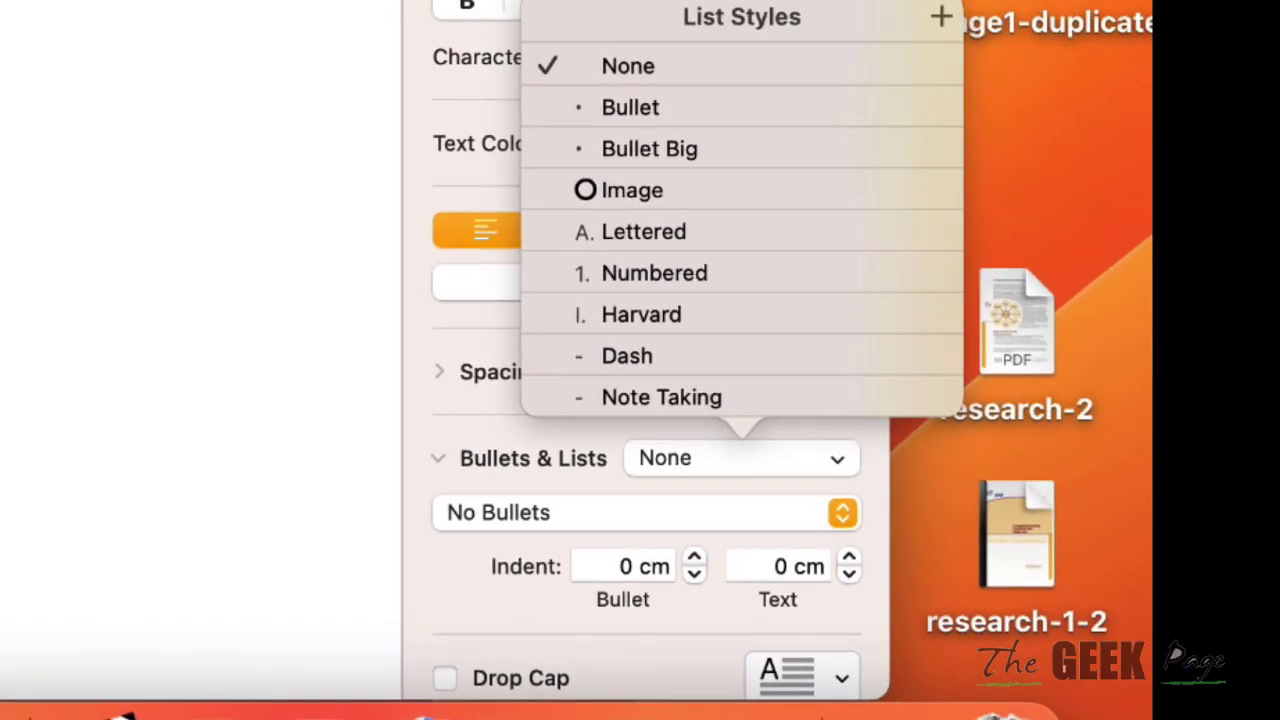
pyautogui.click(632, 188)
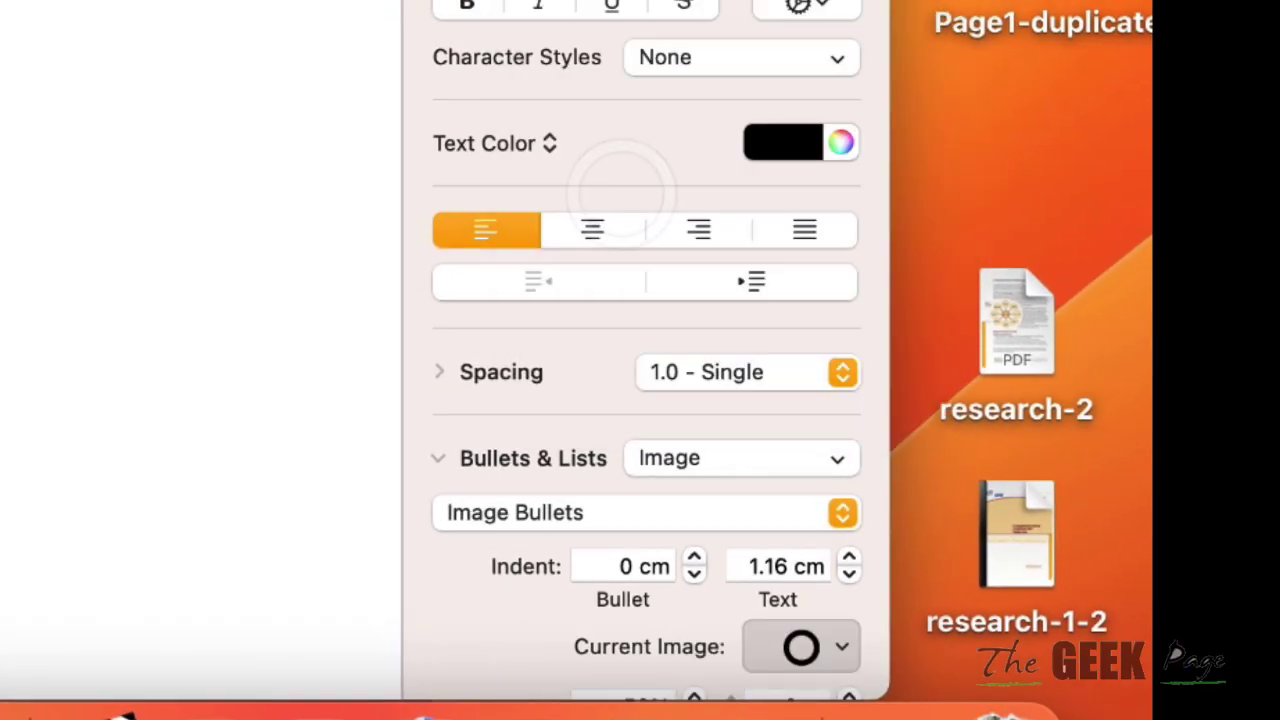
pyautogui.scroll(-3)
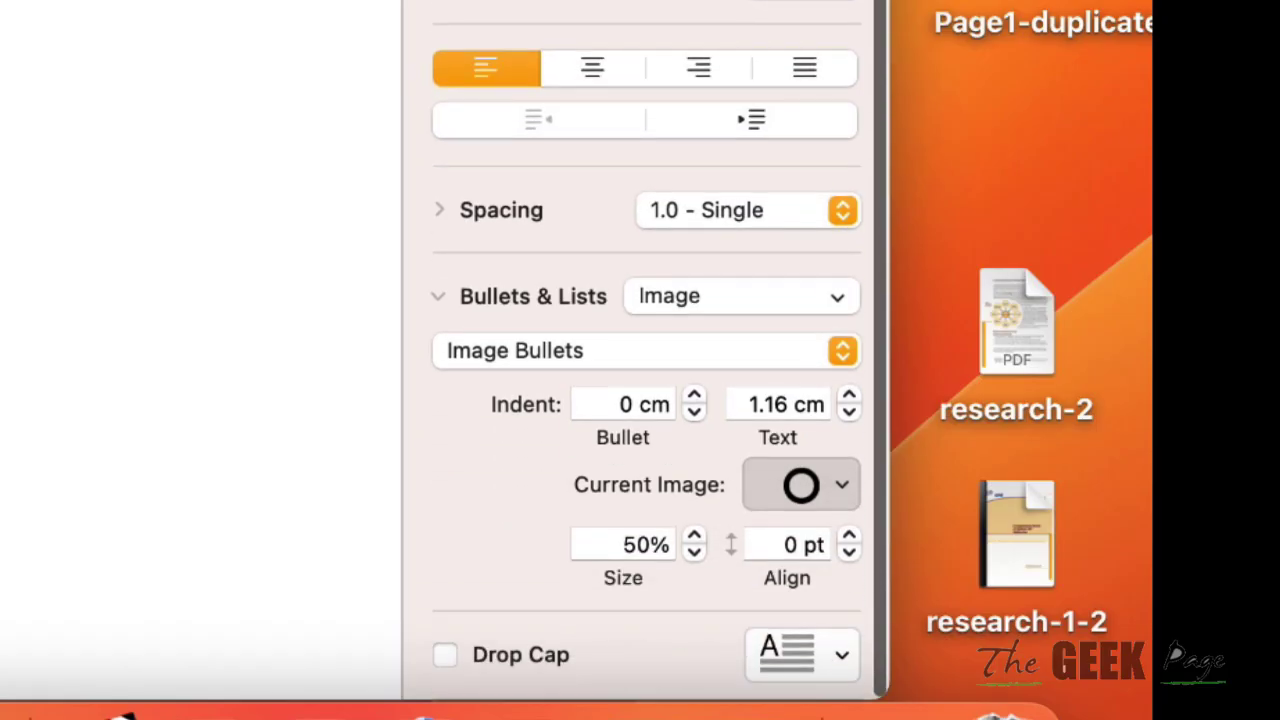
# - Pick the empty blue square checkbox from the Image Bullets gallery
pyautogui.click(800, 486)
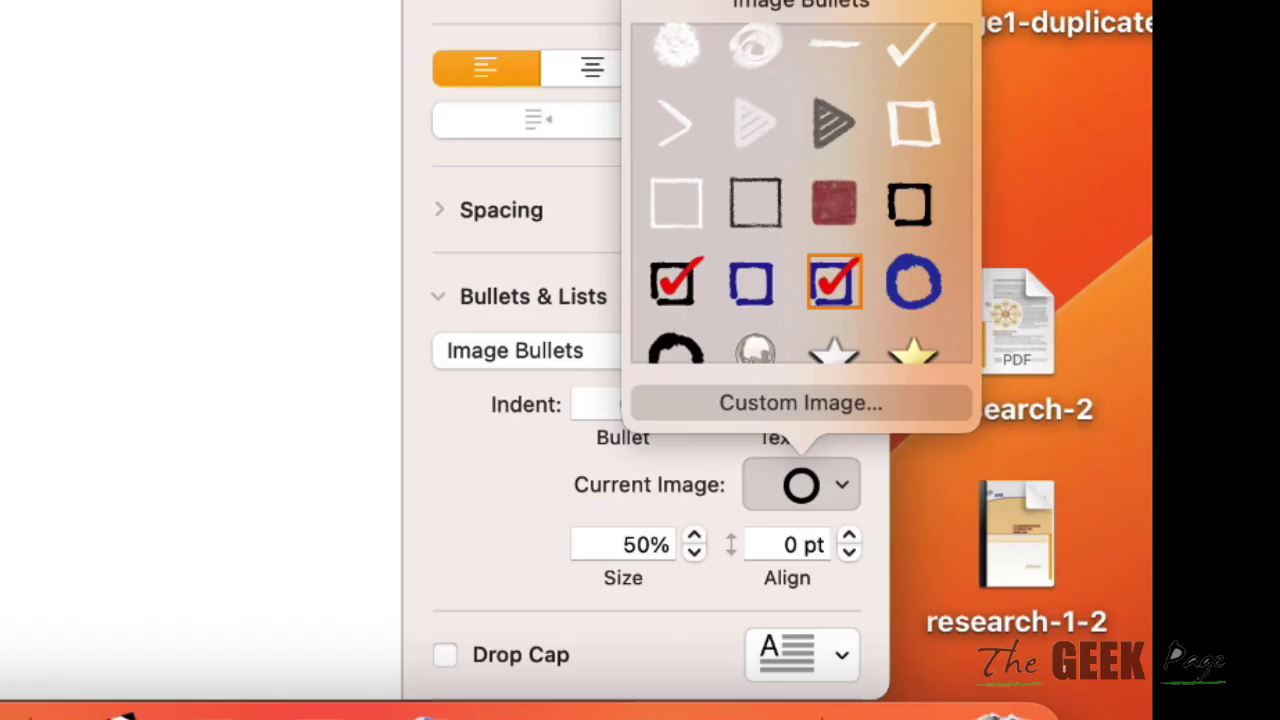
pyautogui.click(752, 284)
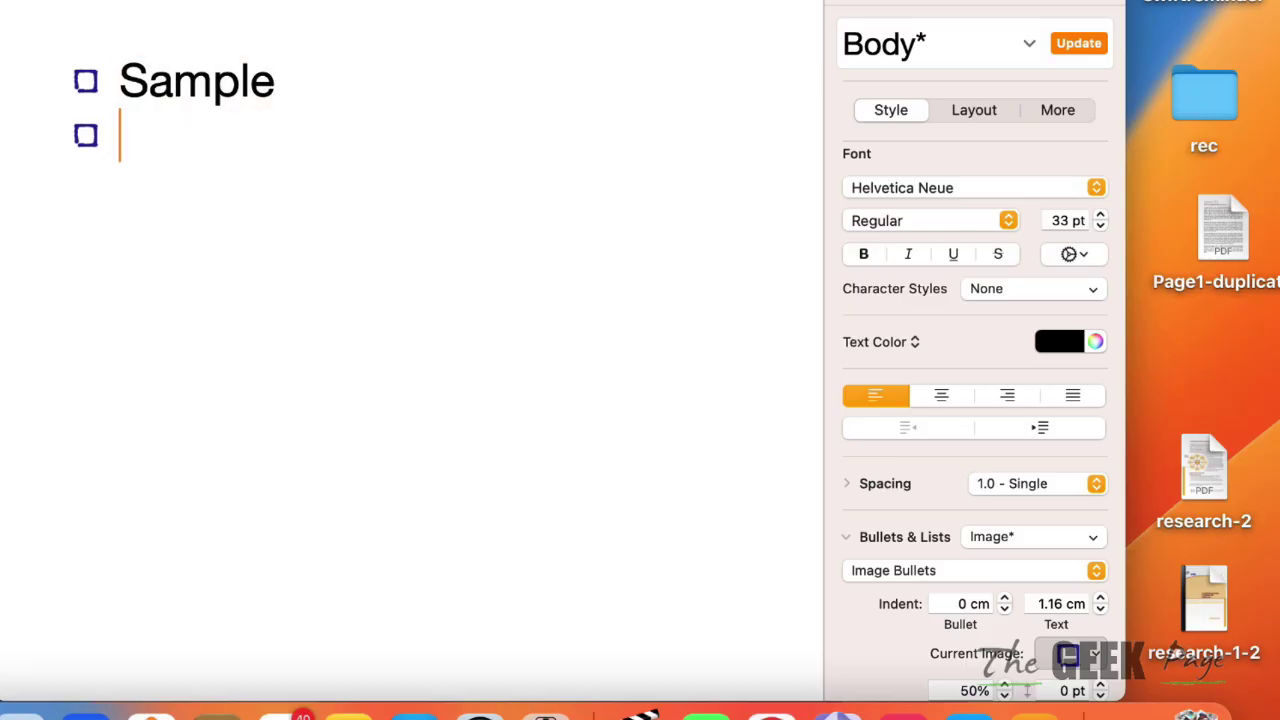
# - Add the word 'Sample' as a new checkbox-bulleted list line
pyautogui.write('sample')
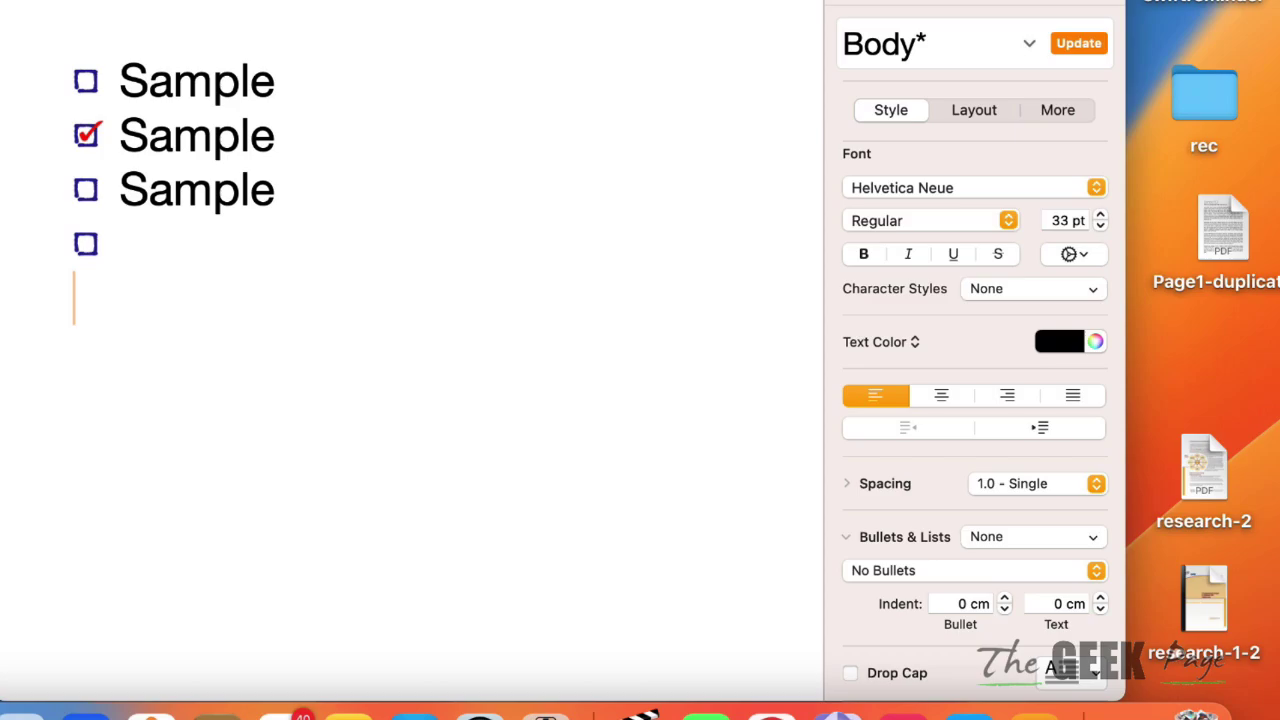
# - Add another 'Sample' line and give the fourth line a checked-box image bullet
pyautogui.write('s')
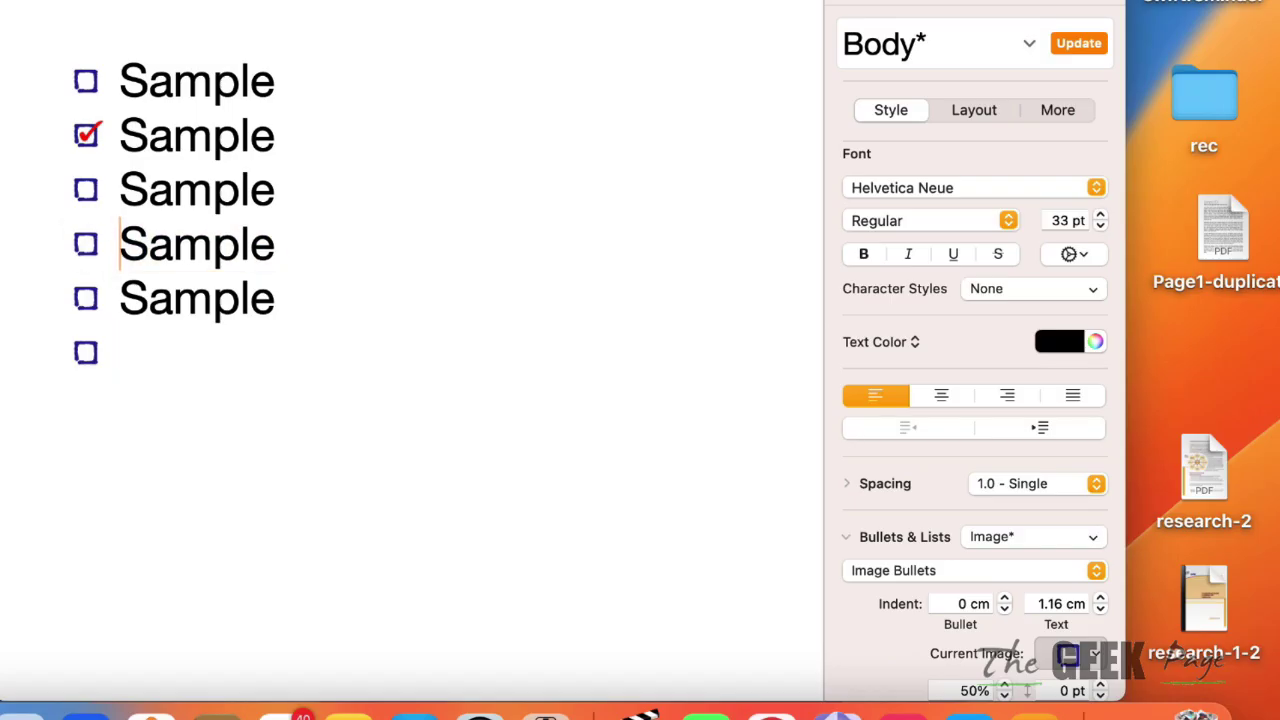
pyautogui.click(84, 244)
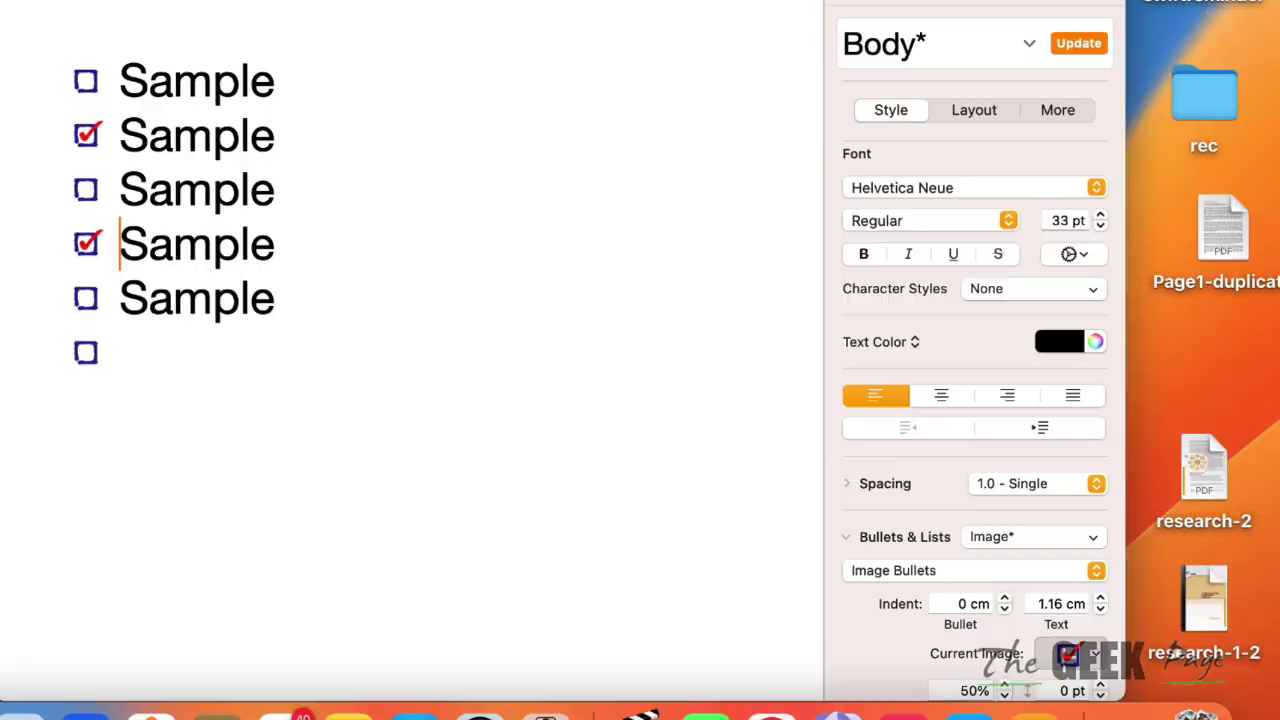
pyautogui.click(1032, 536)
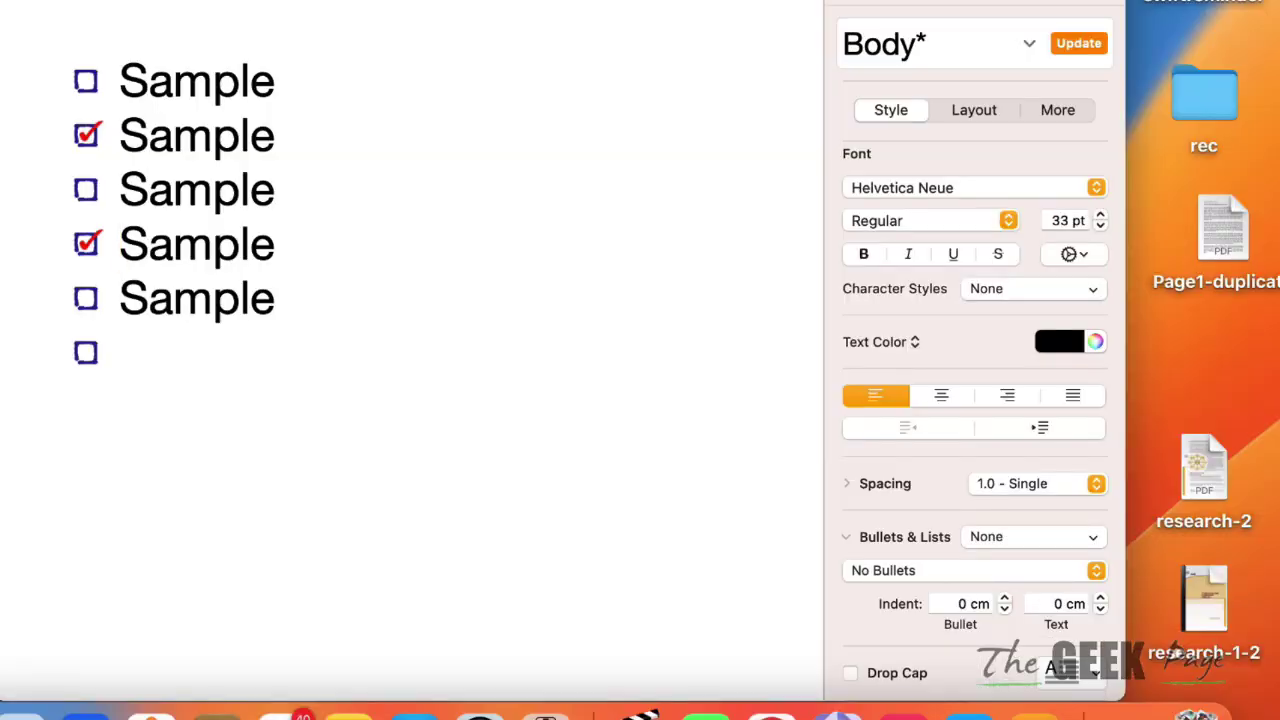